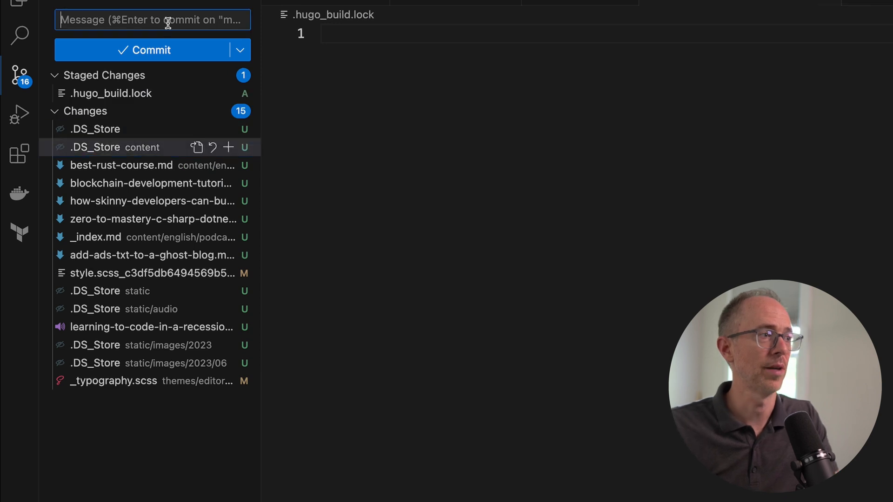
{"action": "mouse_move", "coordinate": [646, 274]}
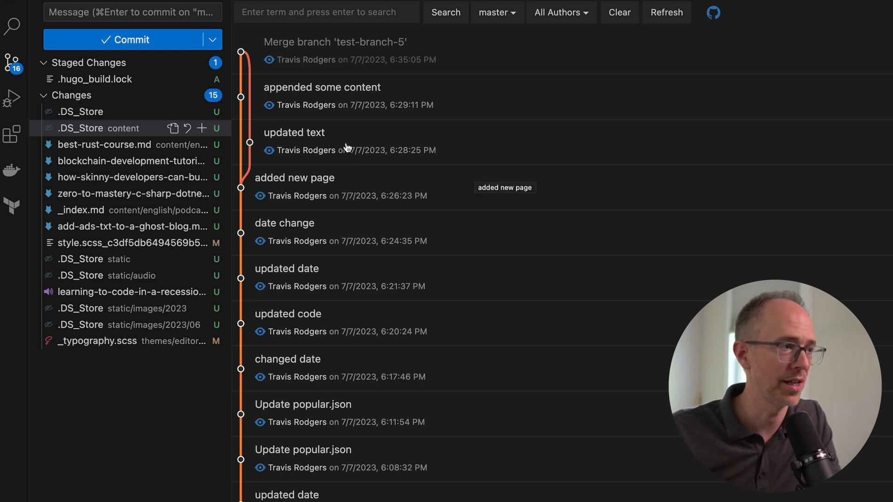
{"action": "mouse_move", "coordinate": [314, 423]}
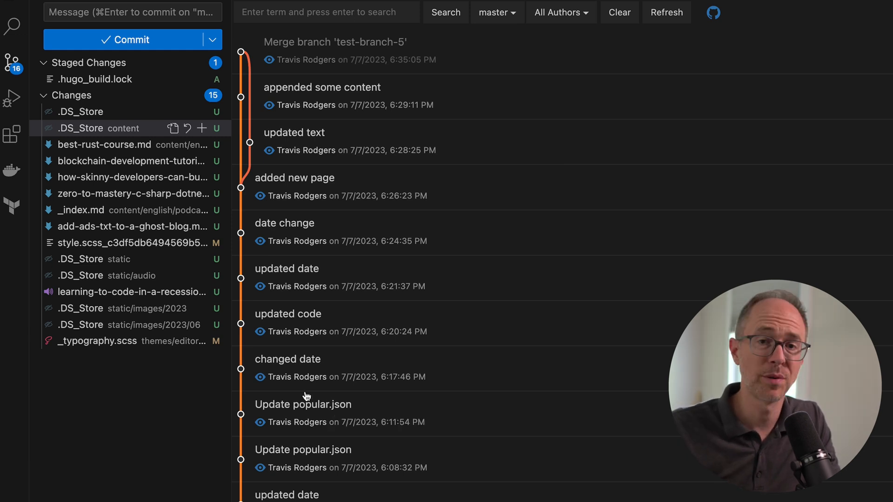
- Inspect the test-page.md diff for a commit, then filter the command palette to Git commands
{"action": "left_click", "coordinate": [321, 88]}
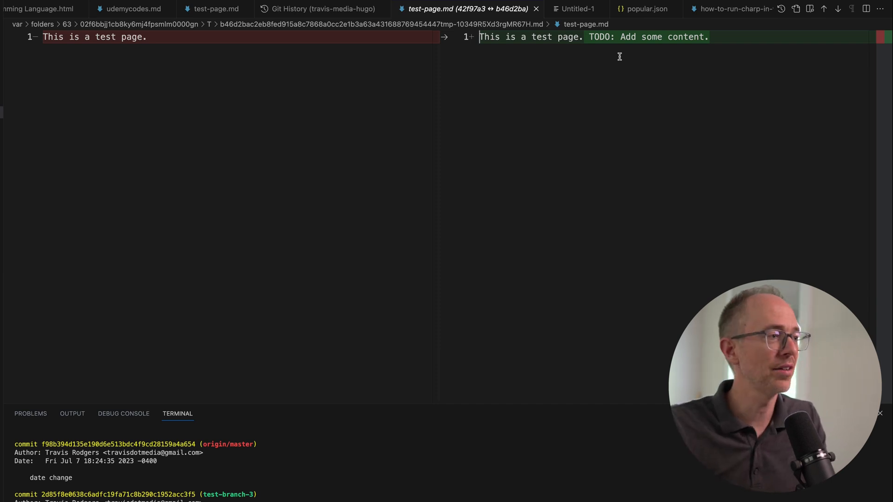
{"action": "type", "text": "git"}
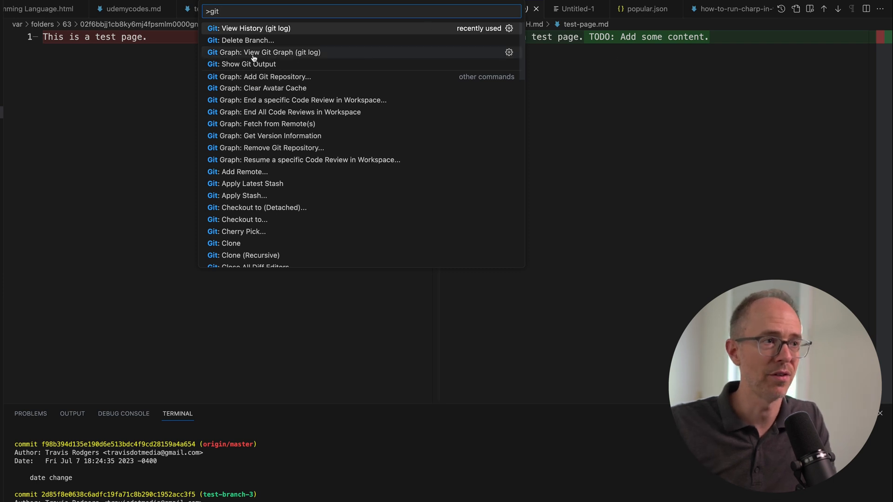
- Show the Git Graph of all branches and the context actions for the test-branch-2 commit
{"action": "left_click", "coordinate": [270, 52]}
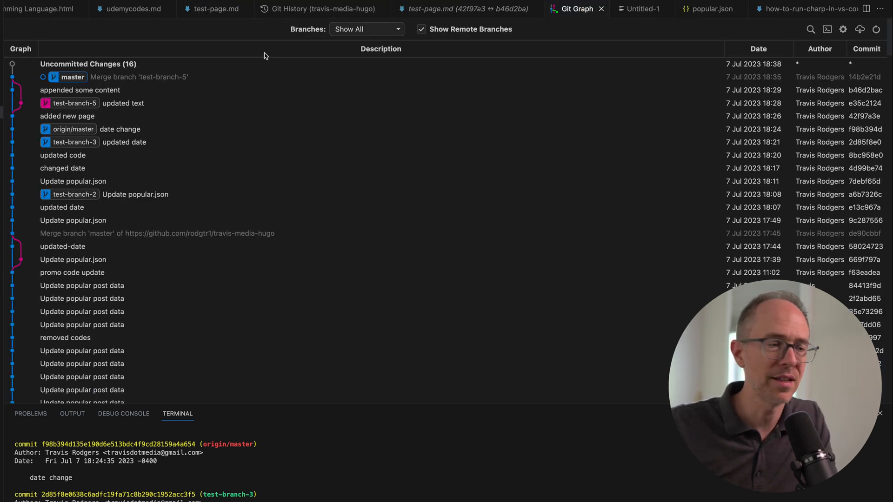
{"action": "right_click", "coordinate": [121, 194]}
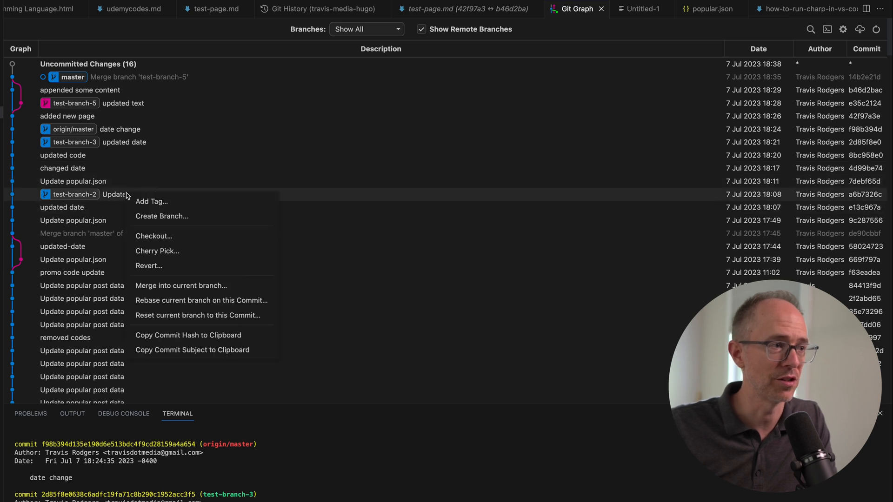
{"action": "mouse_move", "coordinate": [166, 251]}
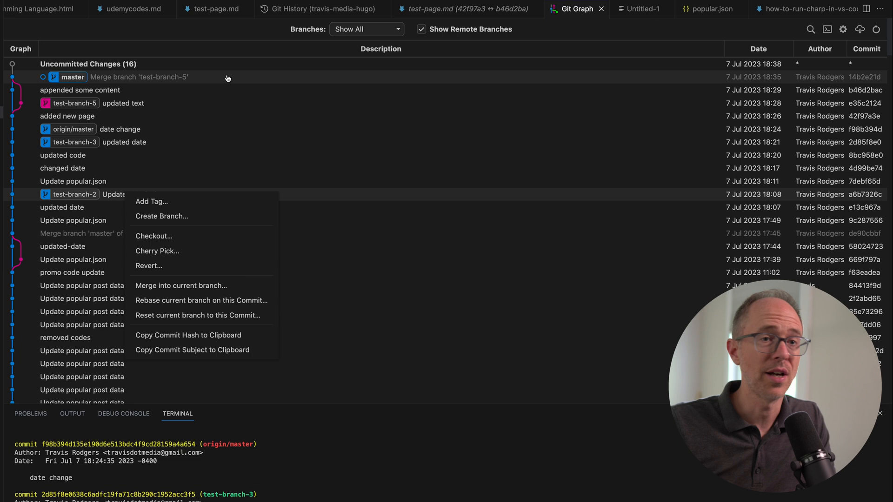
{"action": "mouse_move", "coordinate": [108, 117]}
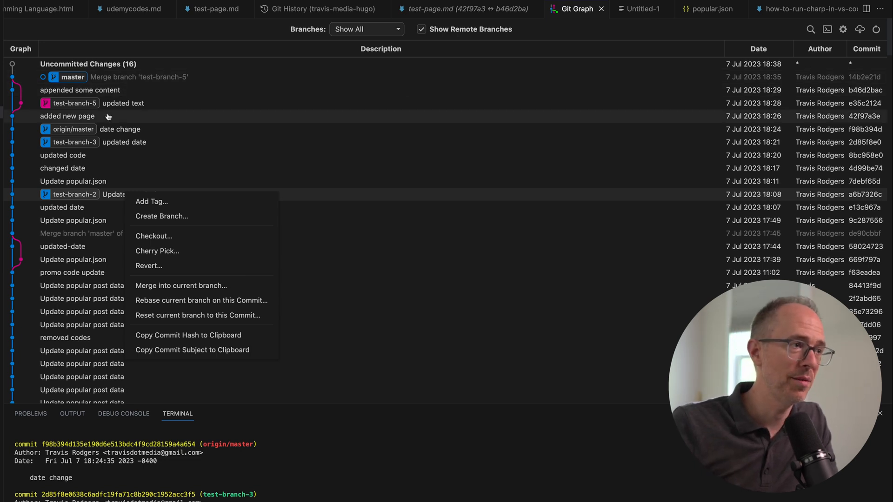
{"action": "mouse_move", "coordinate": [121, 167]}
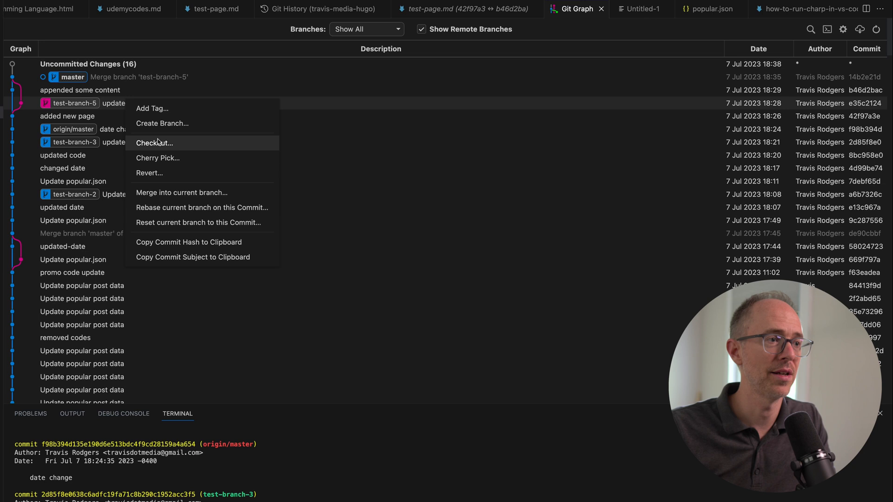
{"action": "mouse_move", "coordinate": [182, 208]}
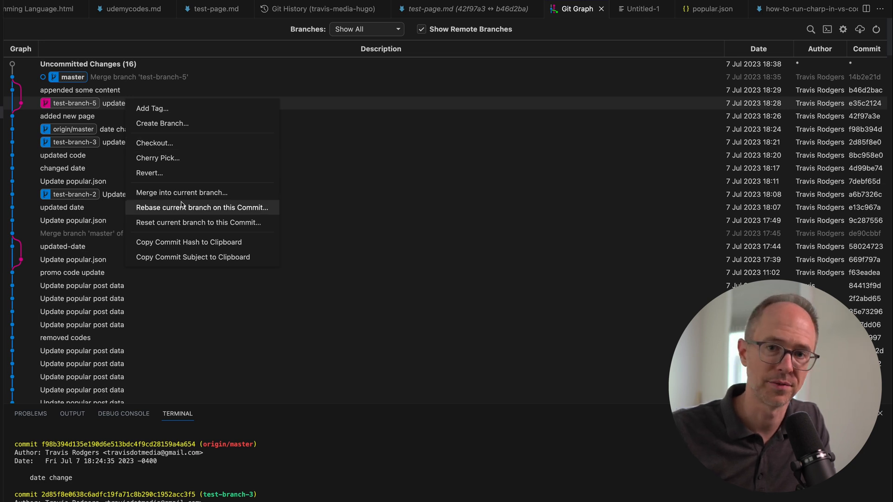